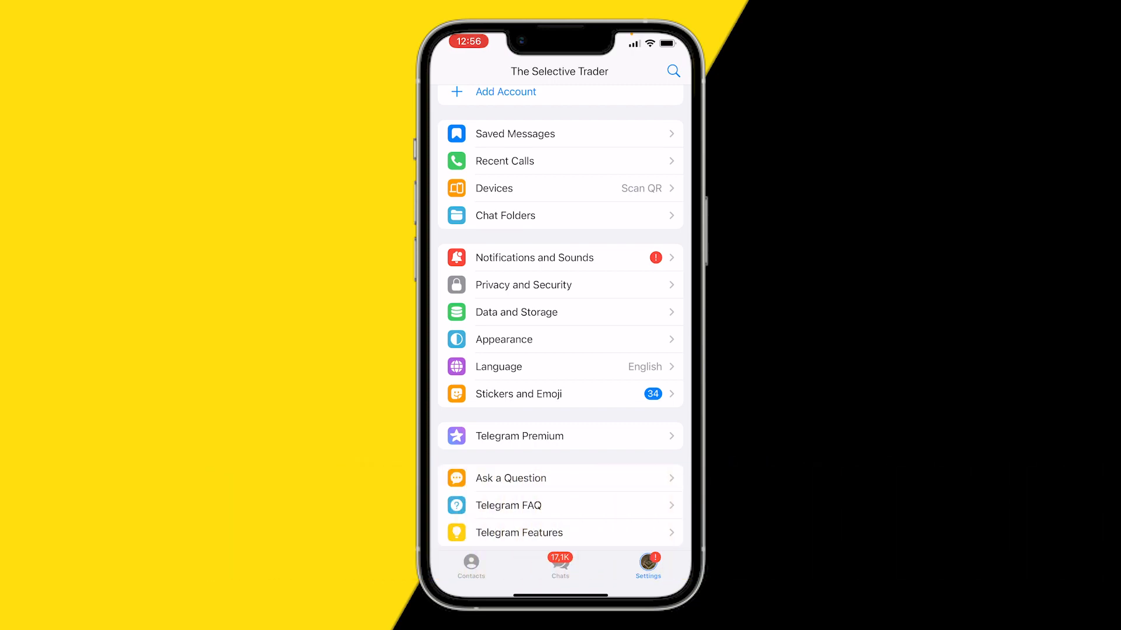
# Leave Telegram and return to the iPhone home screen.
pyautogui.scroll(-3)
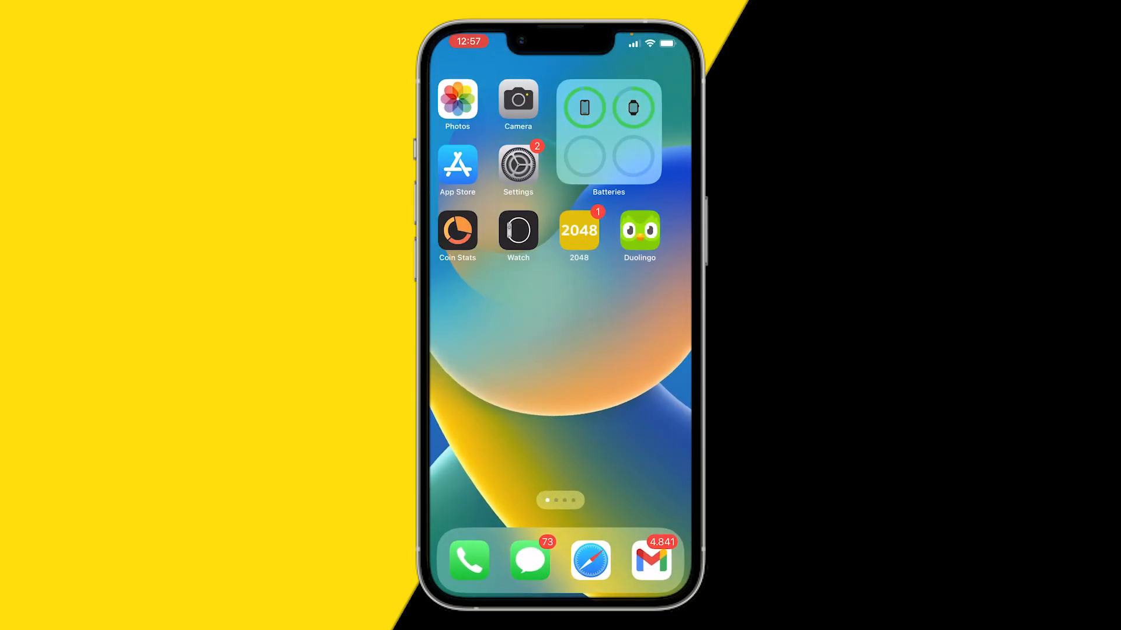
# Launch Settings and scroll the app list down to reach Telegram's permissions page.
pyautogui.click(517, 166)
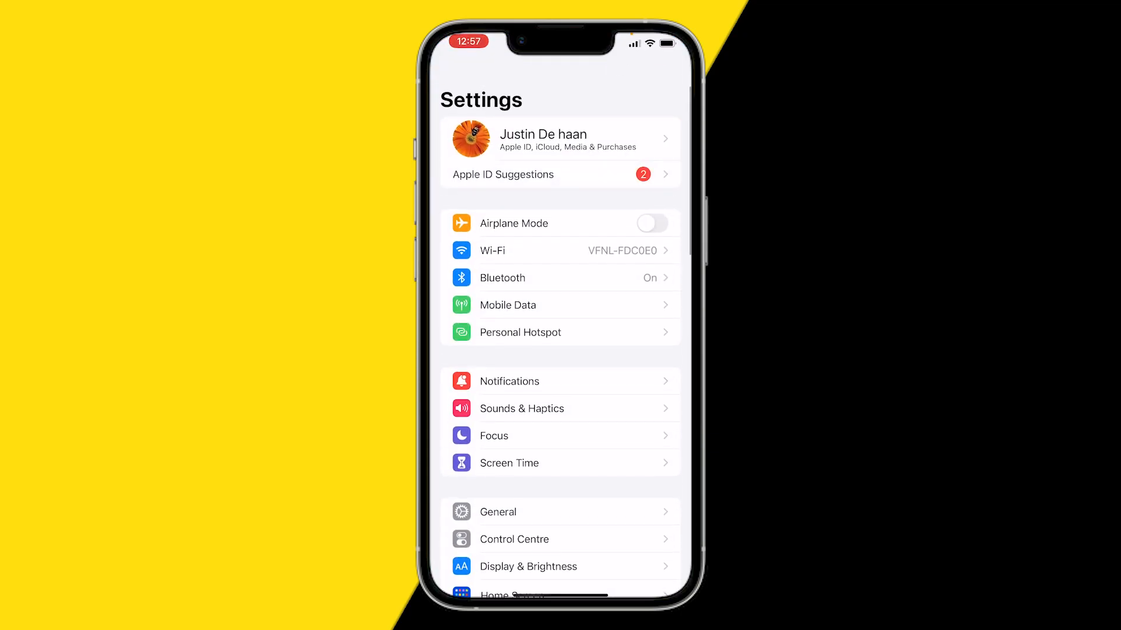
pyautogui.scroll(-3)
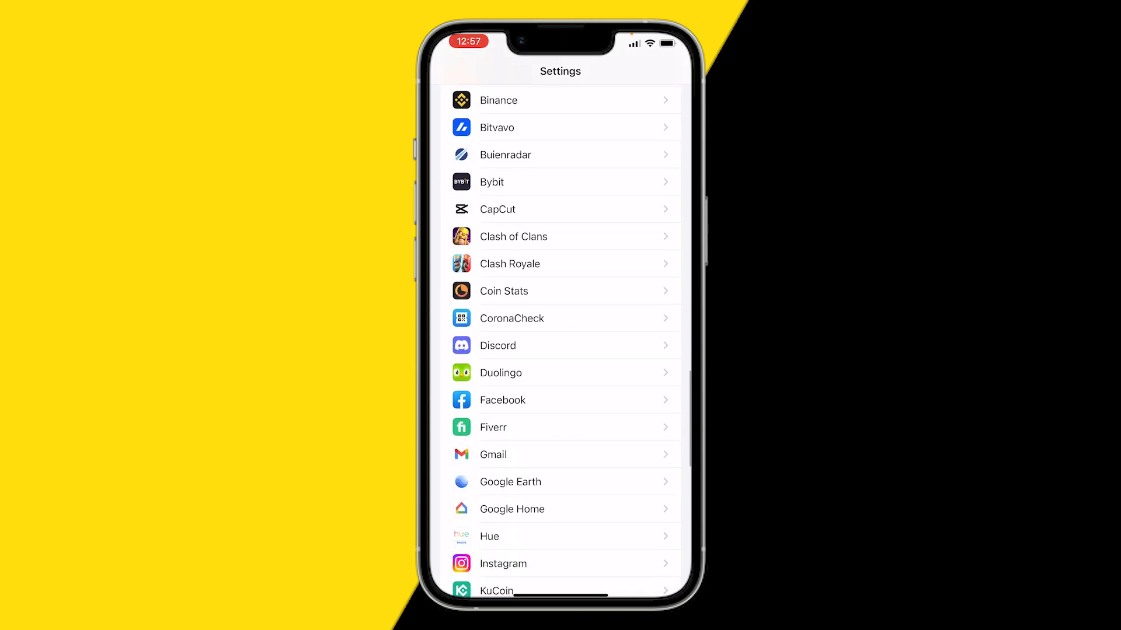
pyautogui.scroll(-3)
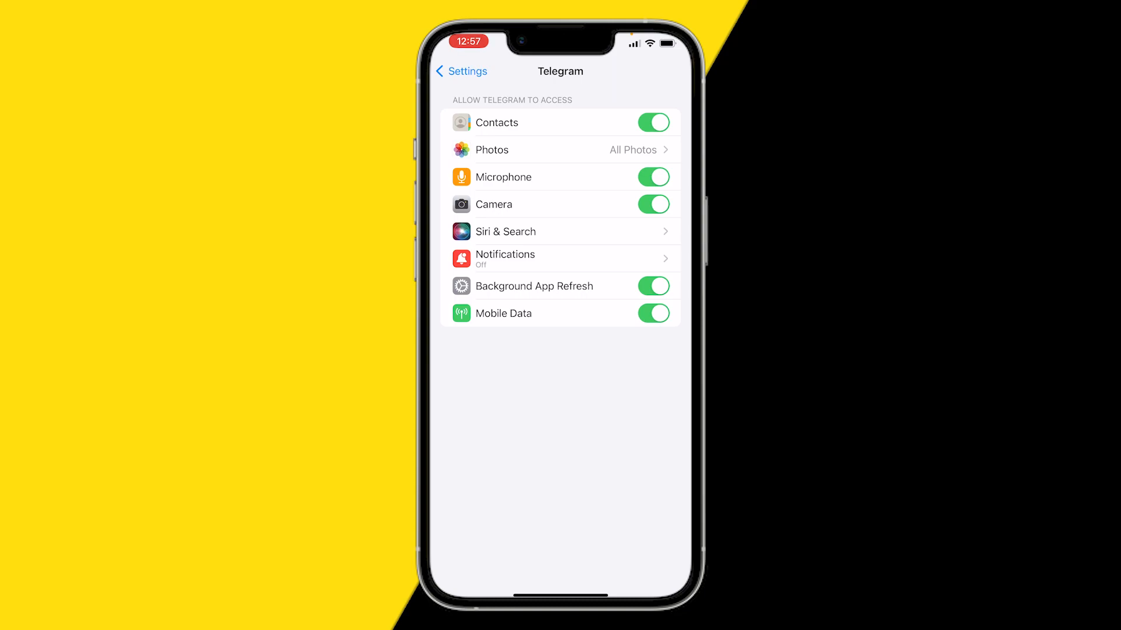
# Go back from Telegram's page to the main Settings list.
pyautogui.click(461, 72)
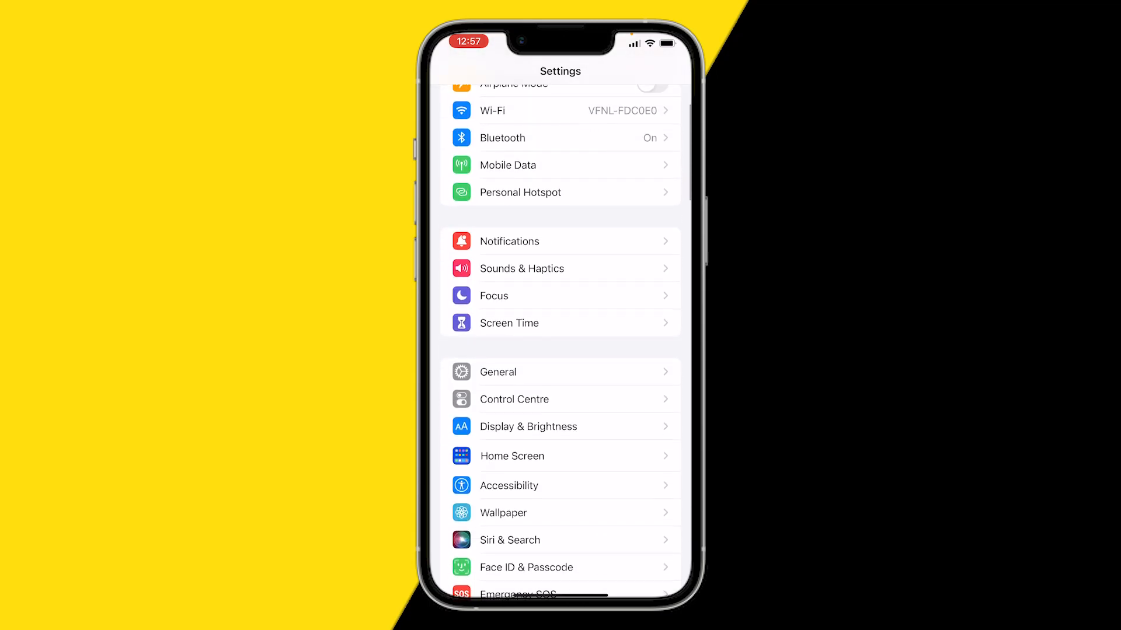
pyautogui.click(497, 372)
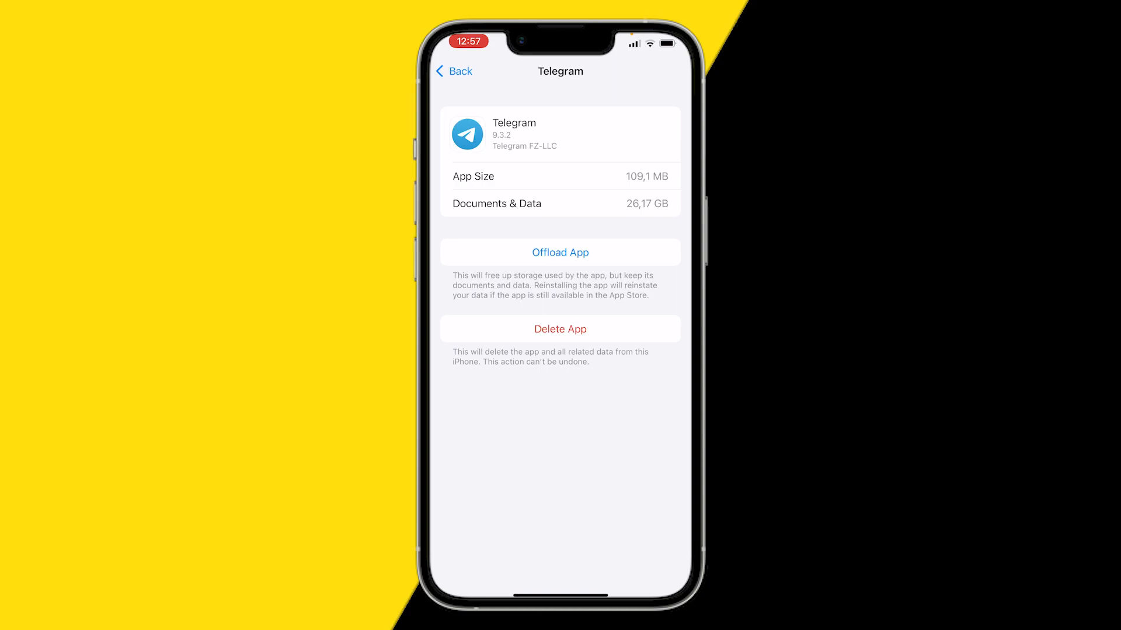
# Offload Telegram from its storage page and confirm the offload prompt.
pyautogui.click(559, 252)
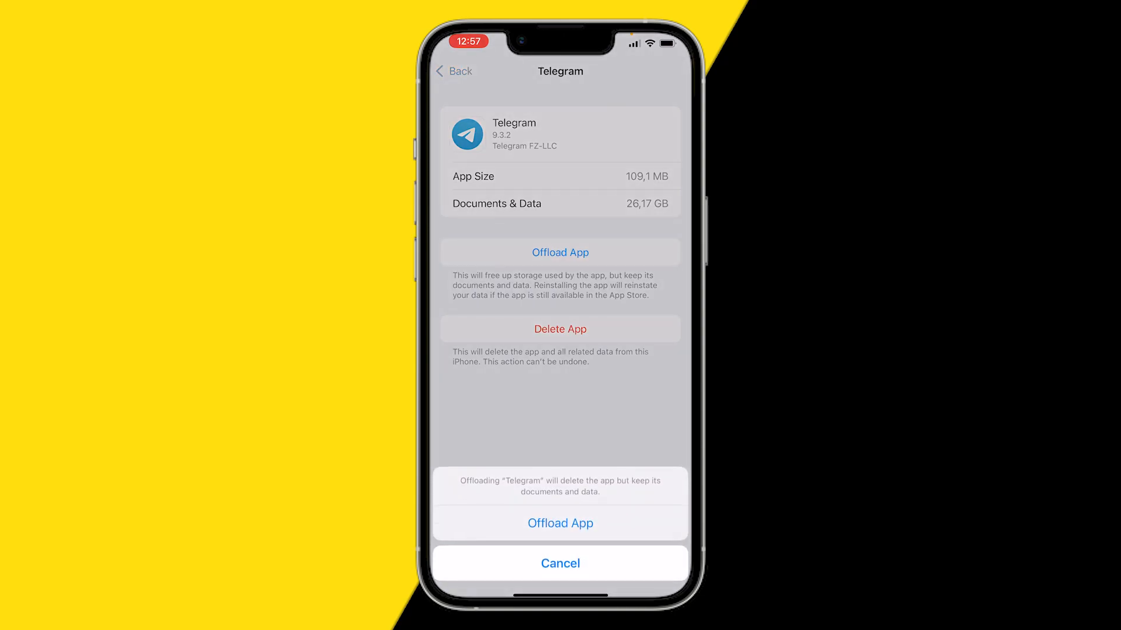
pyautogui.click(560, 562)
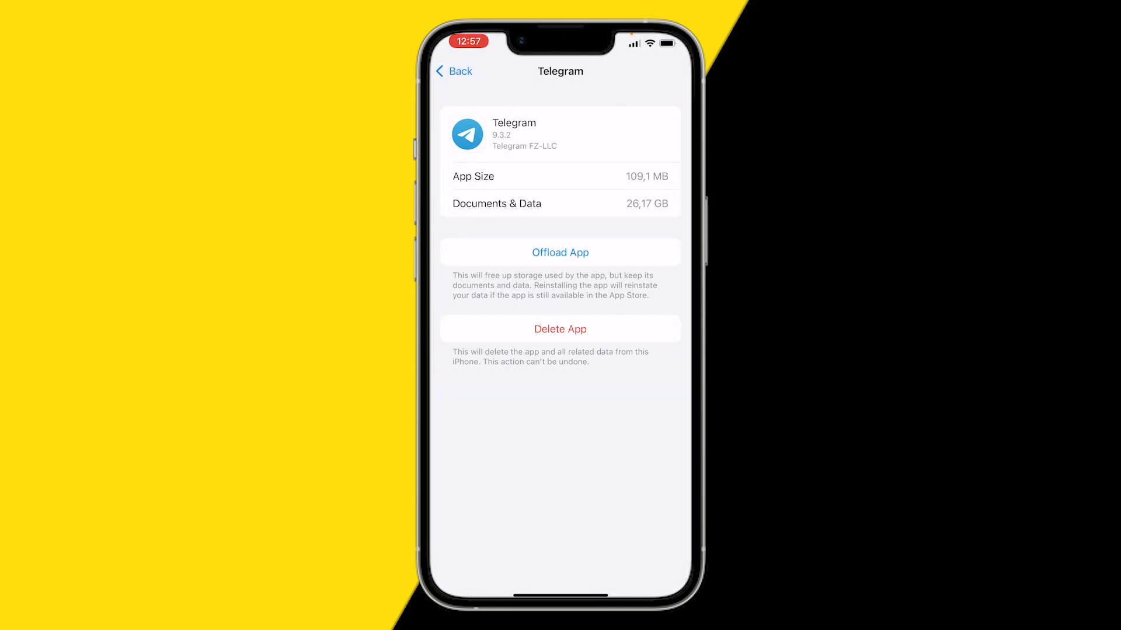